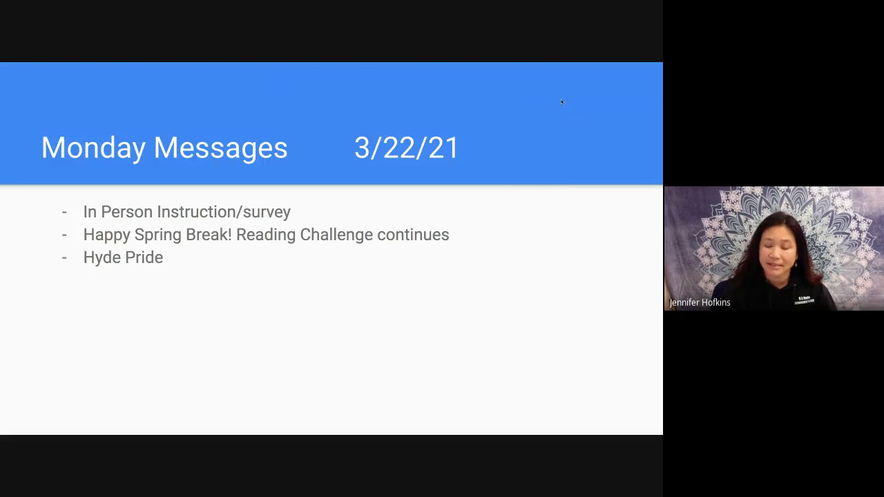
{"action": "mouse_move", "coordinate": [558, 108]}
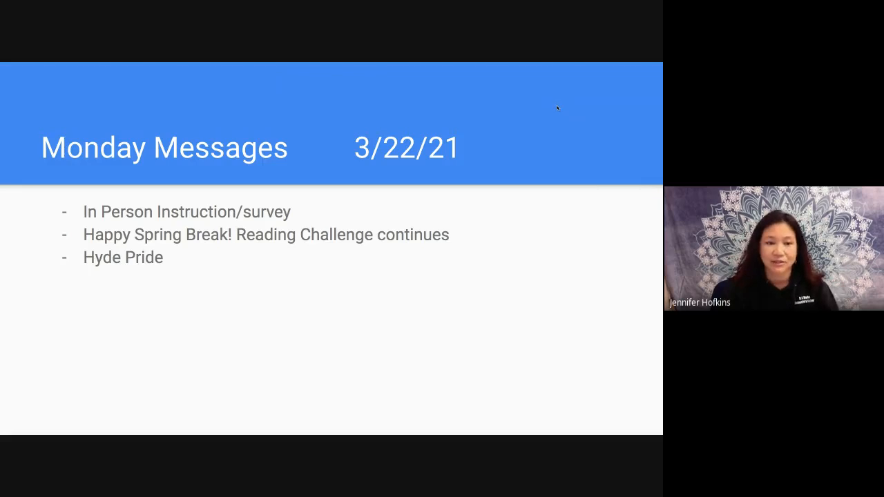
{"action": "mouse_move", "coordinate": [467, 161]}
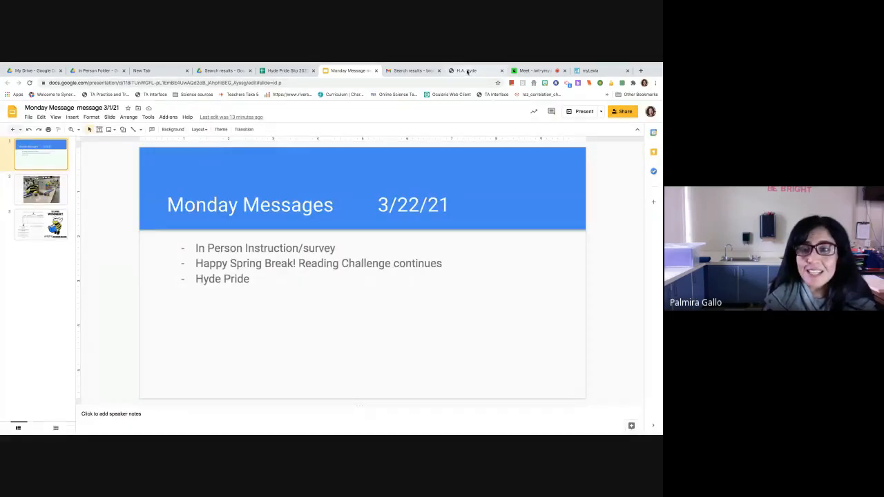
{"action": "mouse_move", "coordinate": [467, 70]}
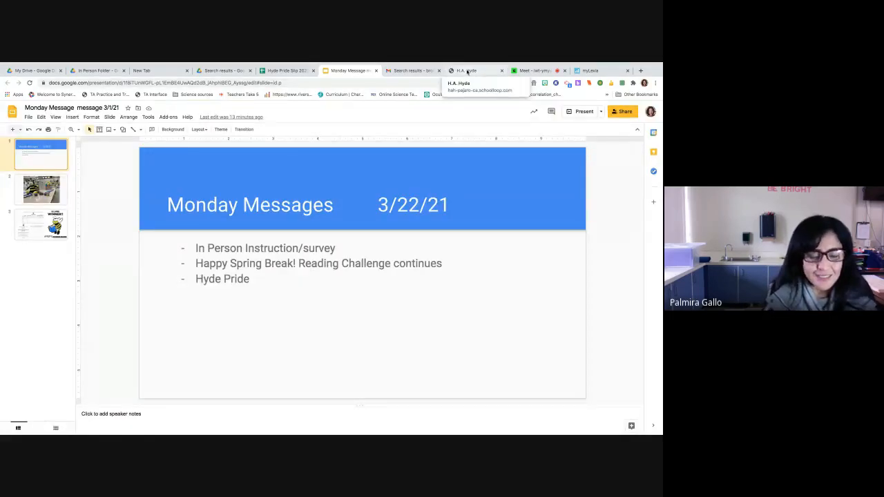
Switch from the Slides deck to the H. A. Hyde school website browser tab
{"action": "left_click", "coordinate": [470, 71]}
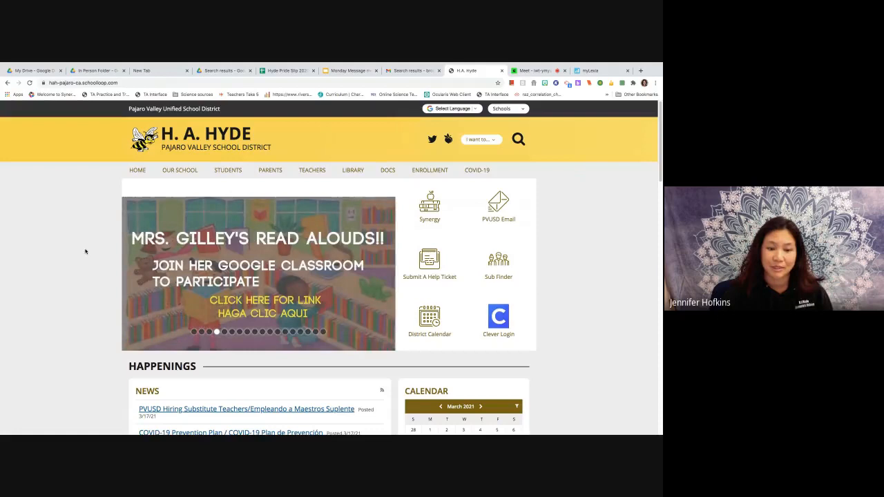
Scroll down the homepage to the Happenings section and select the in-person instruction survey link
{"action": "scroll", "scroll_direction": "down", "scroll_amount": 3}
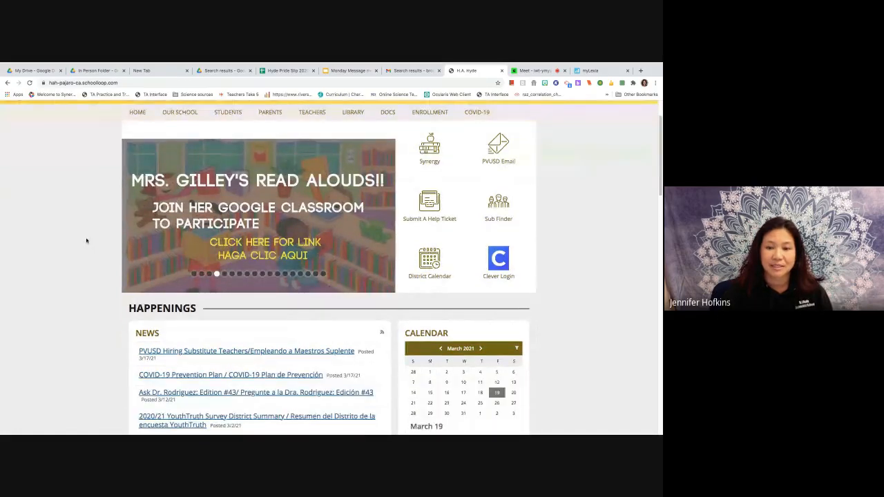
{"action": "scroll", "scroll_direction": "down", "scroll_amount": 3}
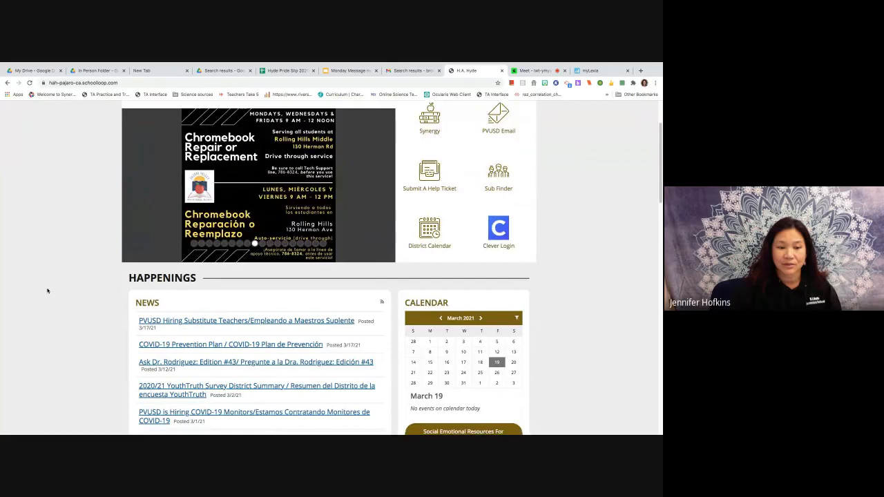
{"action": "scroll", "scroll_direction": "down", "scroll_amount": 3}
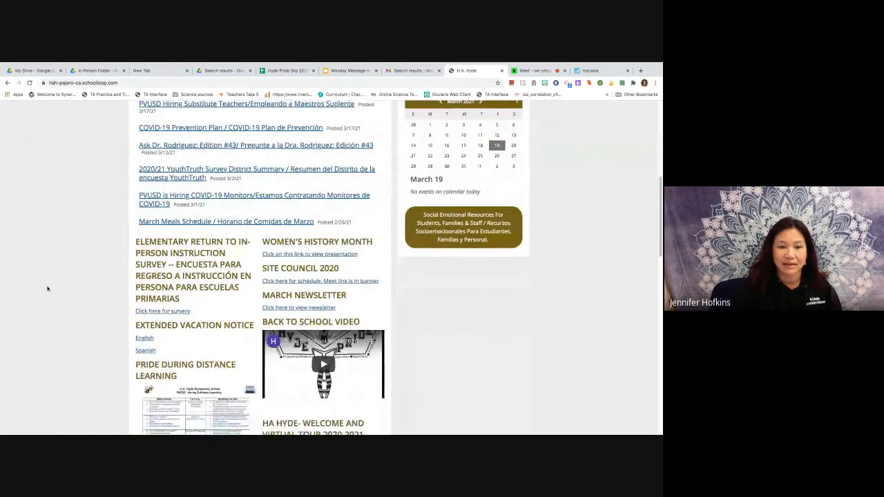
{"action": "scroll", "scroll_direction": "down", "scroll_amount": 3}
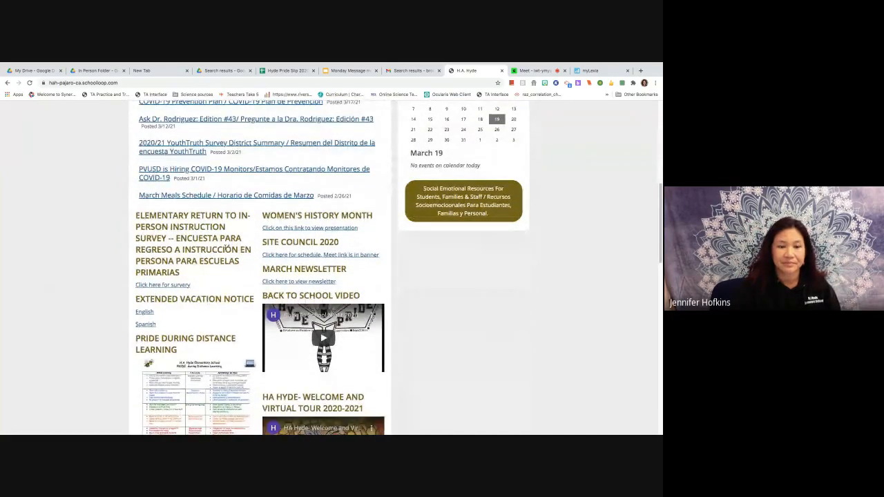
{"action": "mouse_move", "coordinate": [163, 284]}
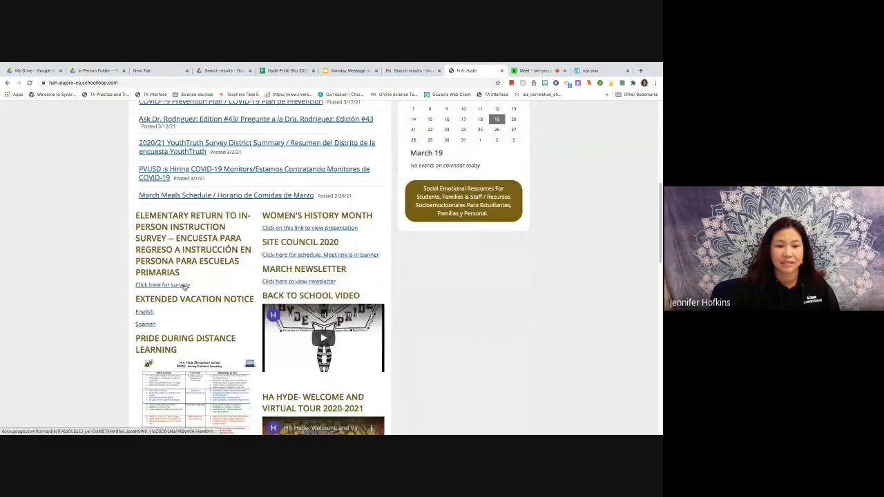
{"action": "left_click", "coordinate": [163, 284]}
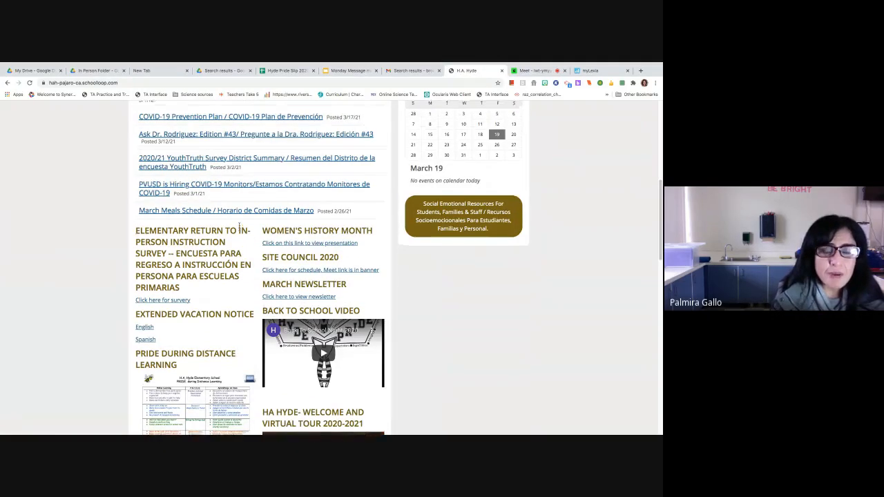
Follow the 'Click here for survey' link to load the Elementary Return to In-Person Instruction Survey form
{"action": "scroll", "scroll_direction": "up", "scroll_amount": 3}
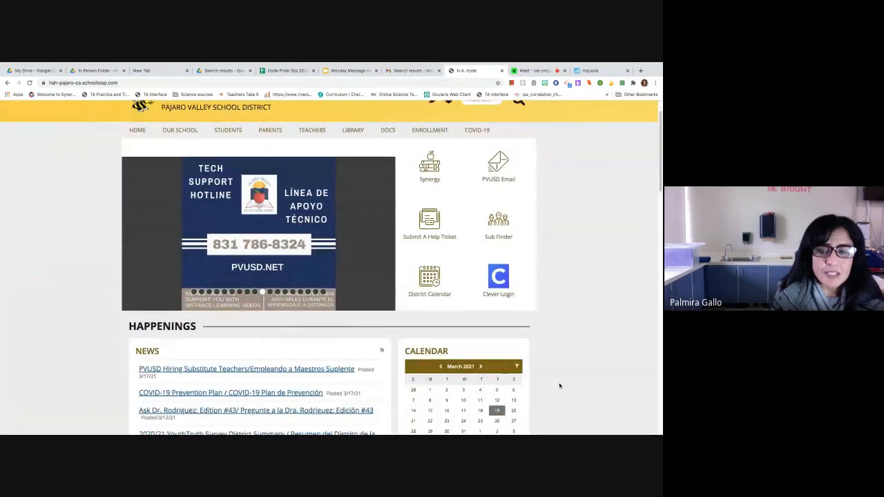
{"action": "scroll", "scroll_direction": "down", "scroll_amount": 3}
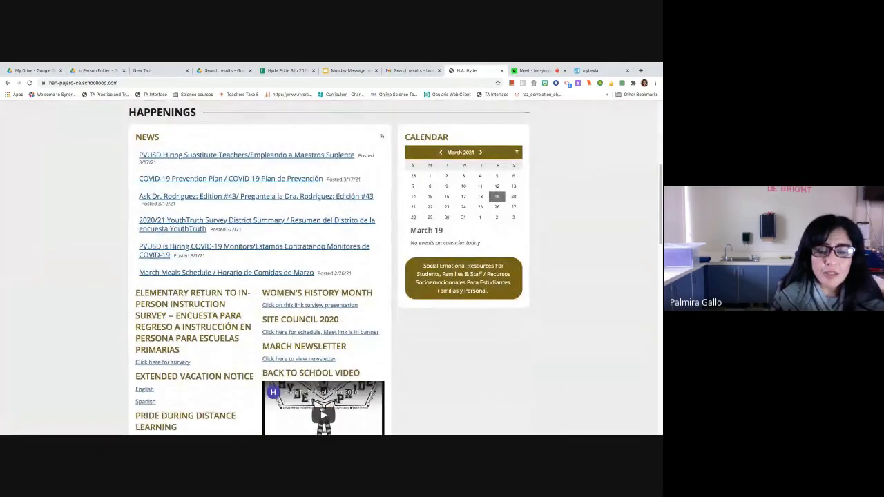
{"action": "left_click", "coordinate": [163, 361]}
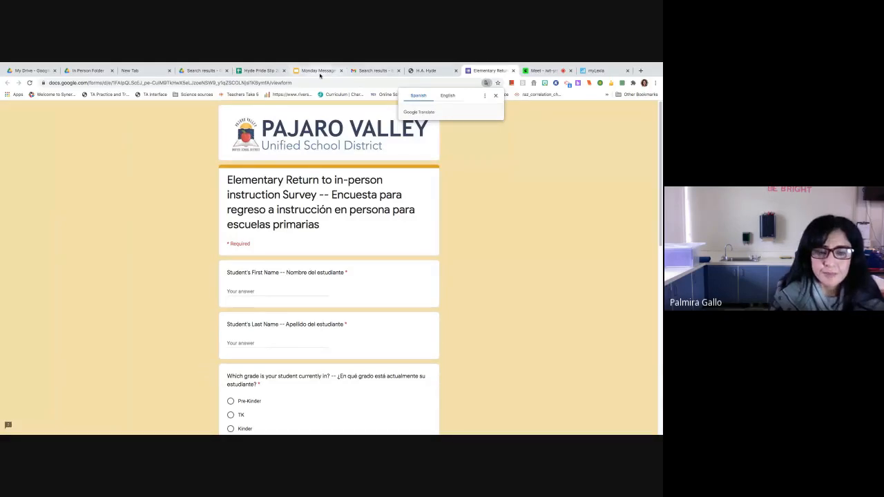
Return to the Monday Message deck, landing on the bee plush photo slide
{"action": "left_click", "coordinate": [317, 69]}
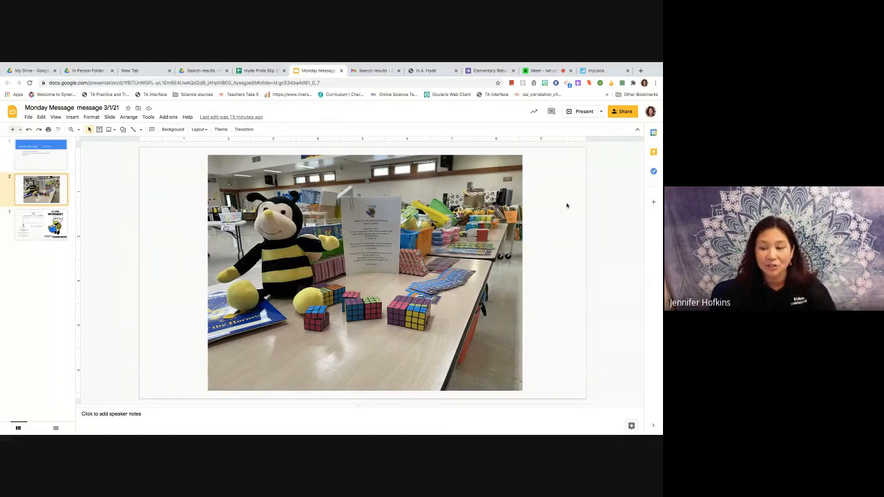
{"action": "mouse_move", "coordinate": [556, 200]}
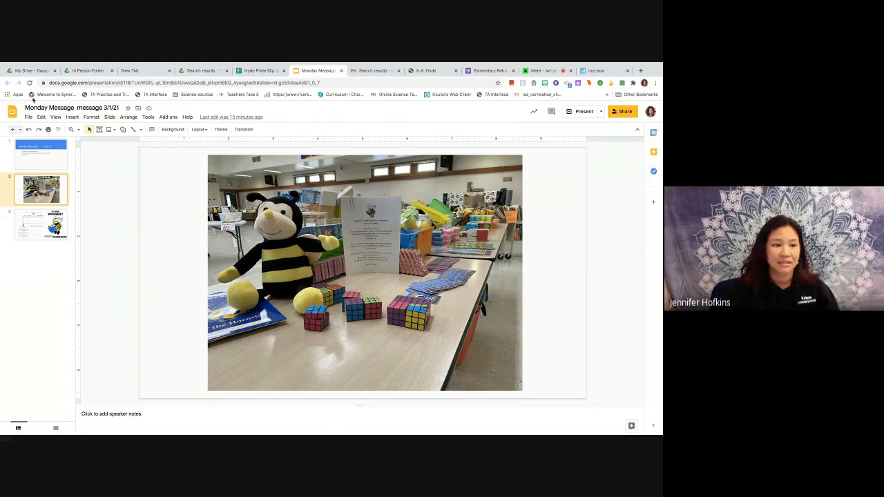
Show the third slide, the Spring Into Reading Challenge winner flyer
{"action": "left_click", "coordinate": [42, 224]}
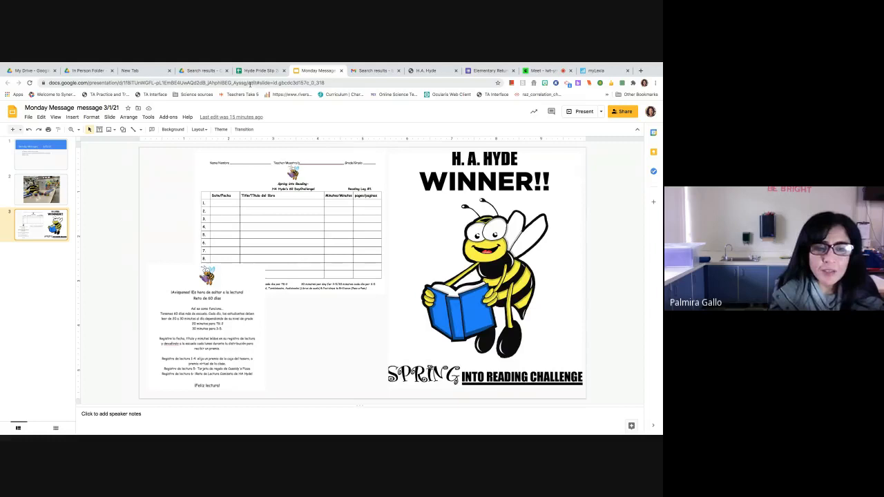
{"action": "mouse_move", "coordinate": [260, 70]}
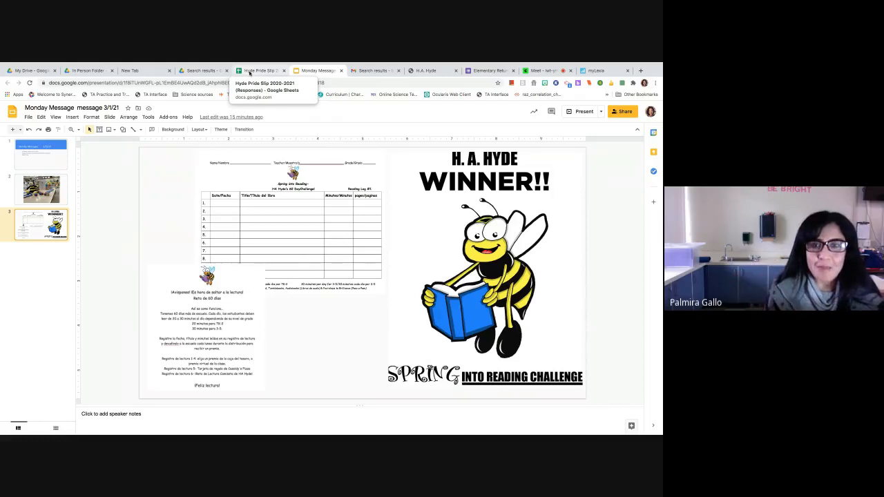
Switch to the Hyde Pride Slip 2020-2021 responses sheet and scroll toward rows around 1192
{"action": "left_click", "coordinate": [257, 69]}
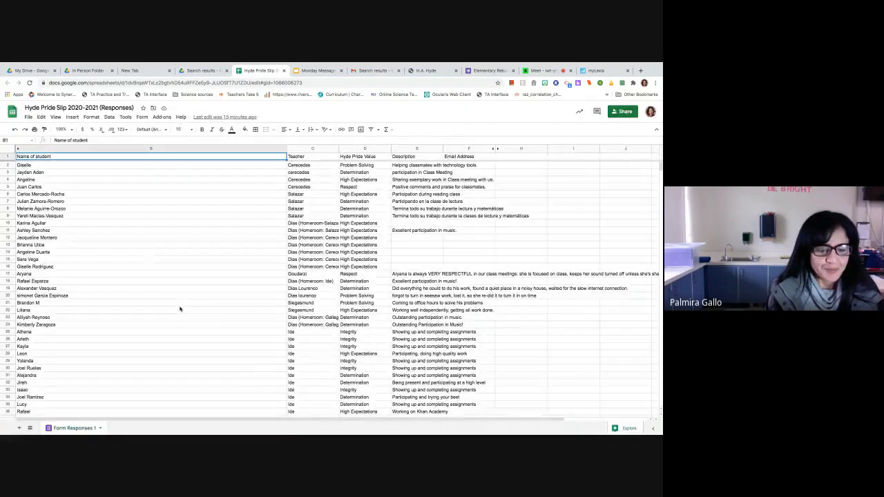
{"action": "scroll", "scroll_direction": "down", "scroll_amount": 3}
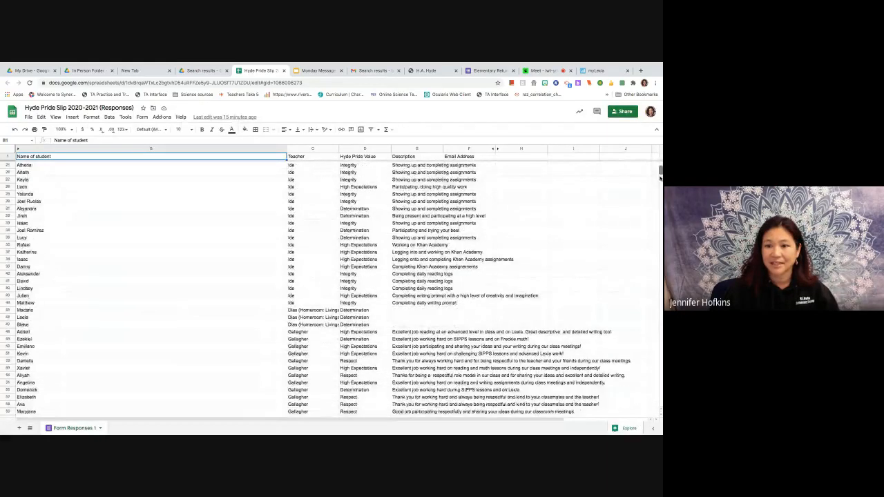
{"action": "scroll", "scroll_direction": "down", "scroll_amount": 3}
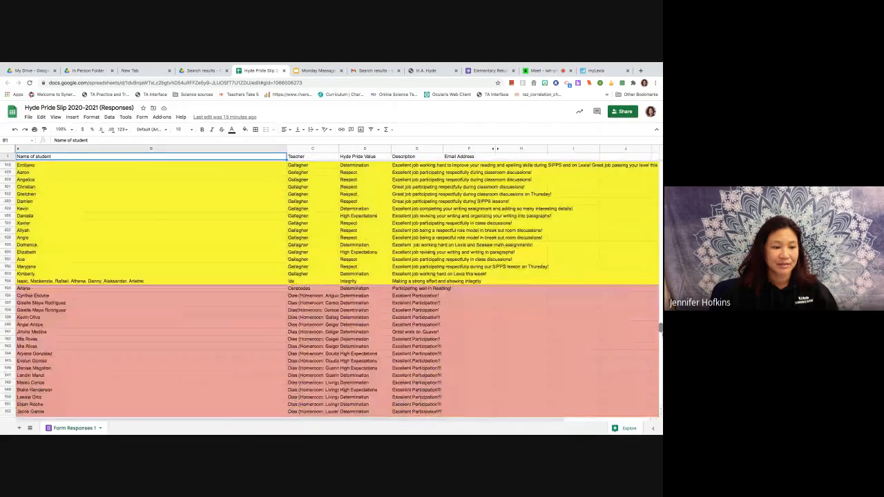
{"action": "scroll", "scroll_direction": "down", "scroll_amount": 3}
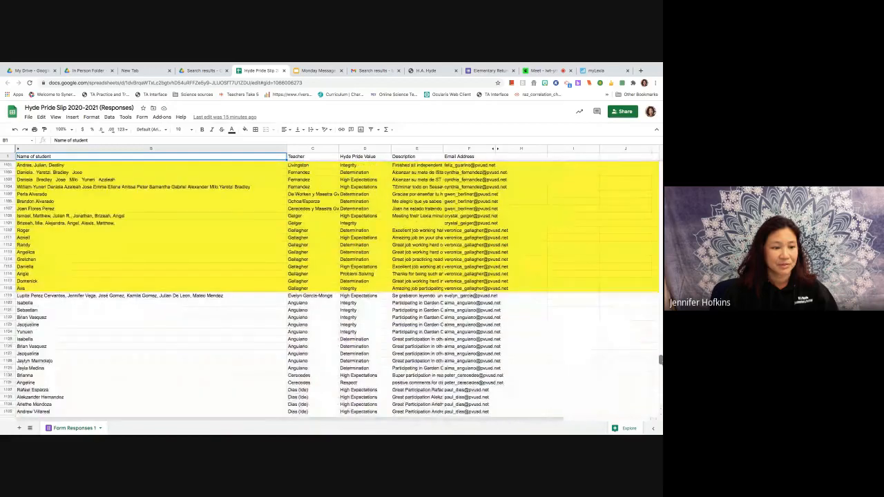
{"action": "scroll", "scroll_direction": "down", "scroll_amount": 3}
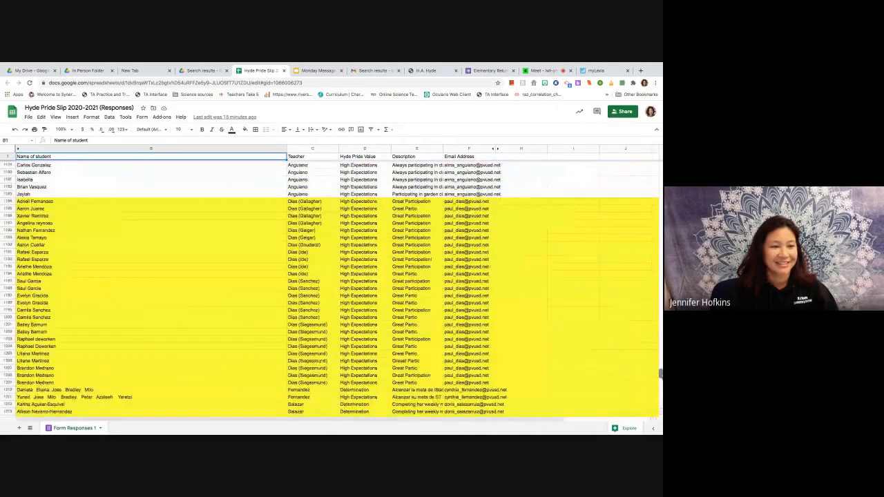
{"action": "scroll", "scroll_direction": "down", "scroll_amount": 3}
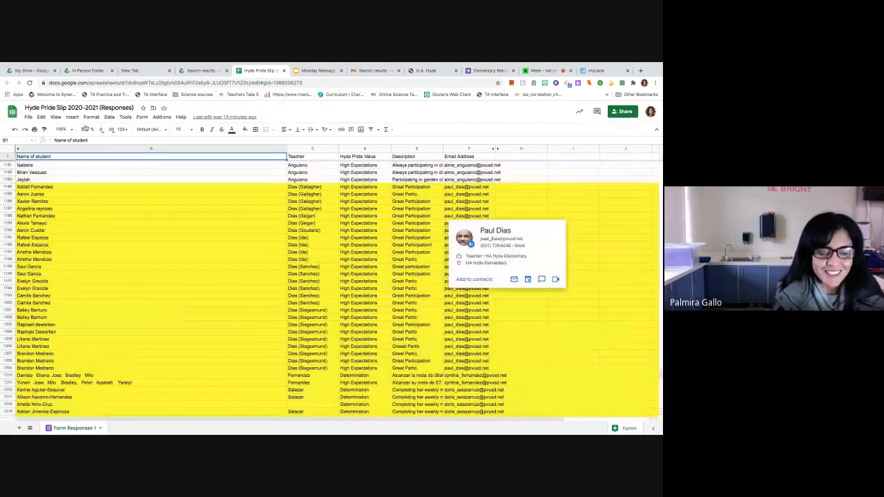
Enlarge the sheet's zoom level and scroll on through the Dias, Fernandez and Salazar entries
{"action": "left_click", "coordinate": [61, 129]}
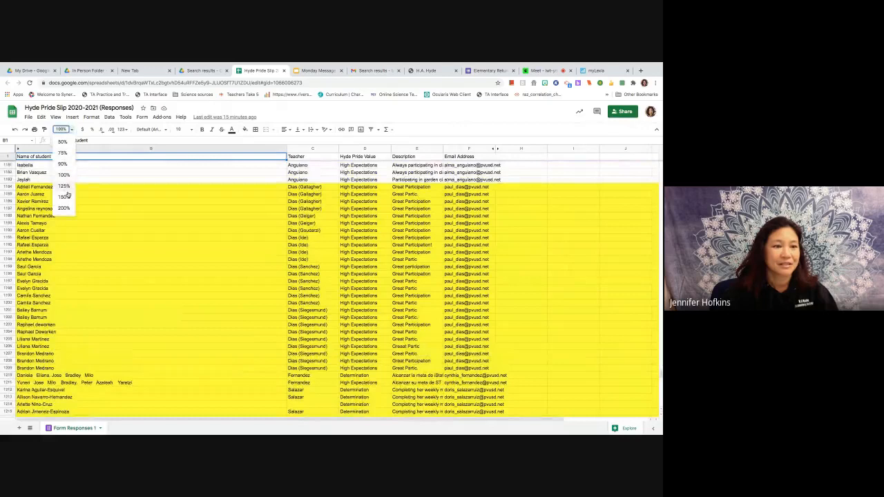
{"action": "left_click", "coordinate": [64, 196]}
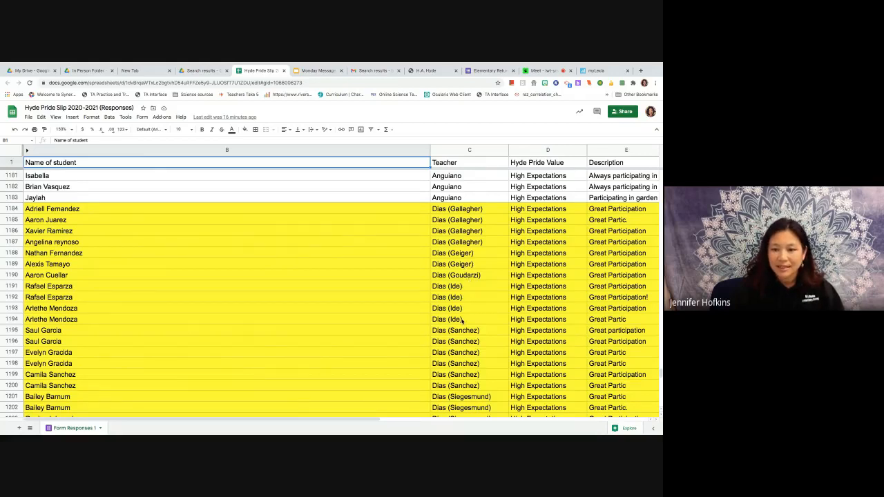
{"action": "scroll", "scroll_direction": "down", "scroll_amount": 3}
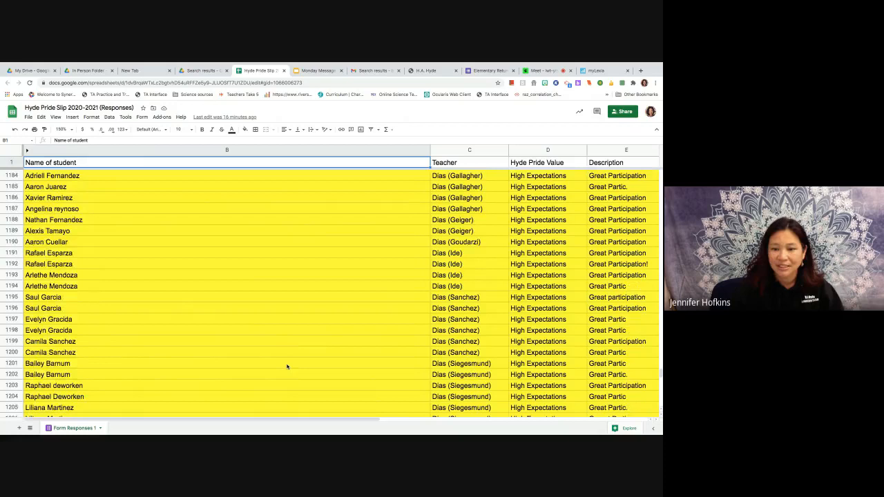
{"action": "scroll", "scroll_direction": "down", "scroll_amount": 3}
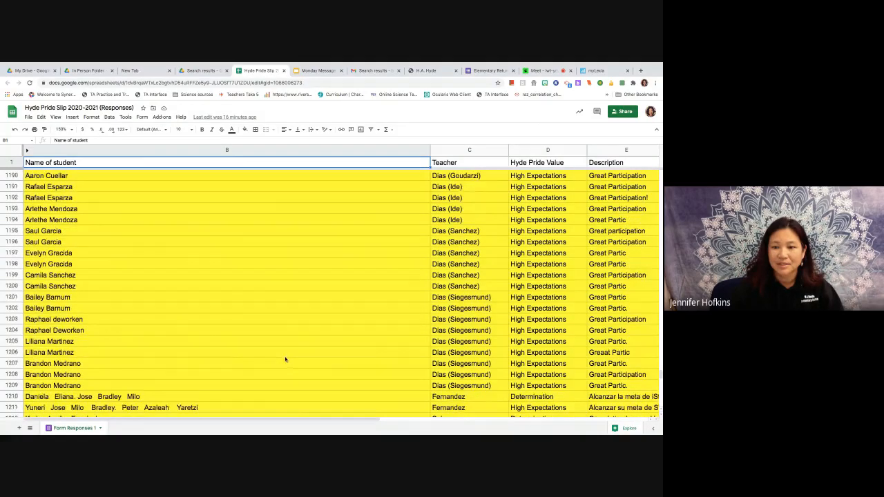
{"action": "scroll", "scroll_direction": "down", "scroll_amount": 3}
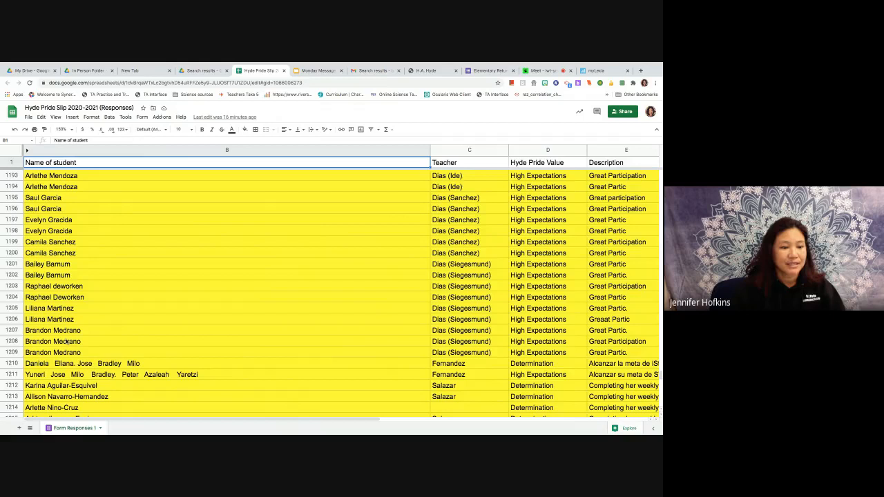
Scroll to rows around 1209–1230 showing the Salazar and Anguiano class slips
{"action": "scroll", "scroll_direction": "down", "scroll_amount": 3}
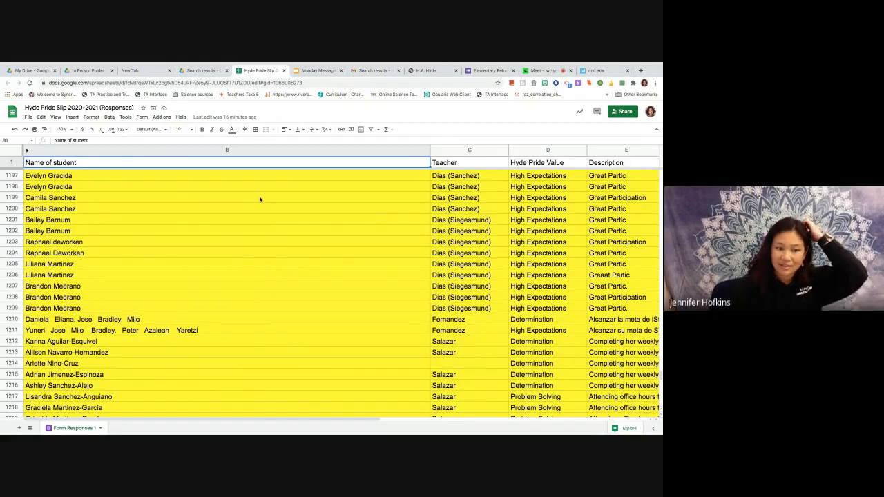
{"action": "scroll", "scroll_direction": "down", "scroll_amount": 3}
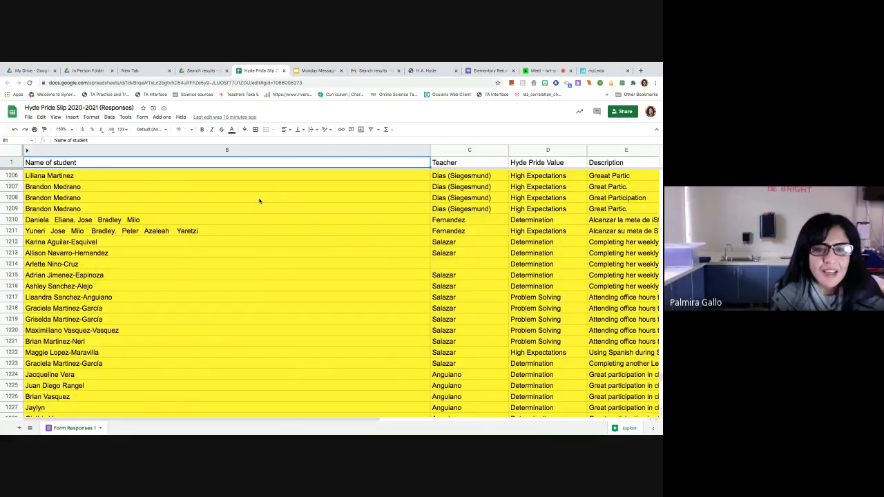
{"action": "scroll", "scroll_direction": "down", "scroll_amount": 3}
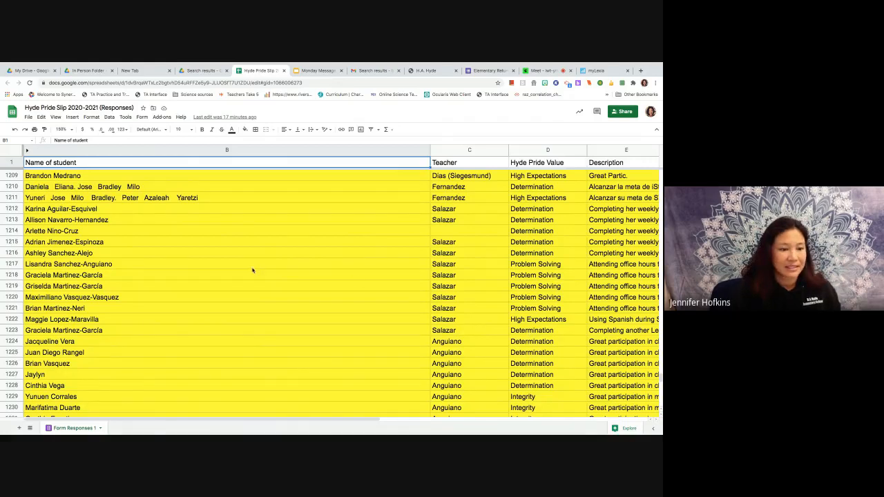
Scroll to rows around 1241–1262 showing the Livingston, Esparza and Gallagher class slips
{"action": "scroll", "scroll_direction": "down", "scroll_amount": 3}
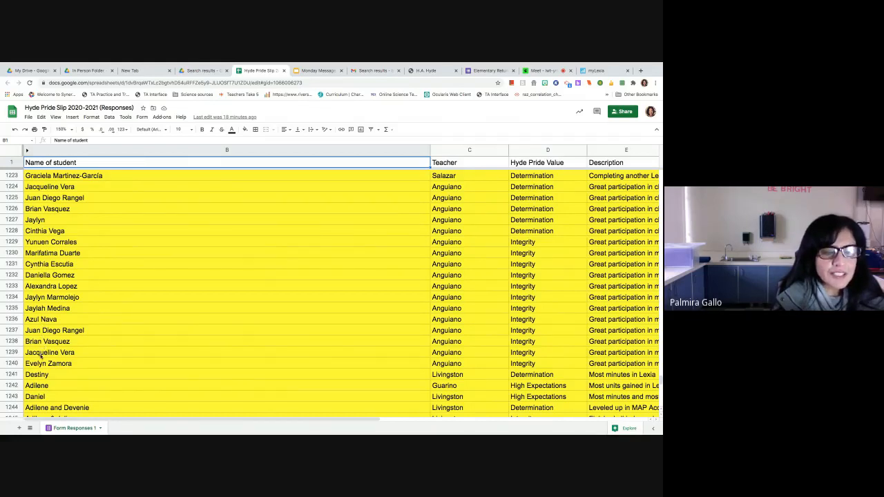
{"action": "scroll", "scroll_direction": "down", "scroll_amount": 3}
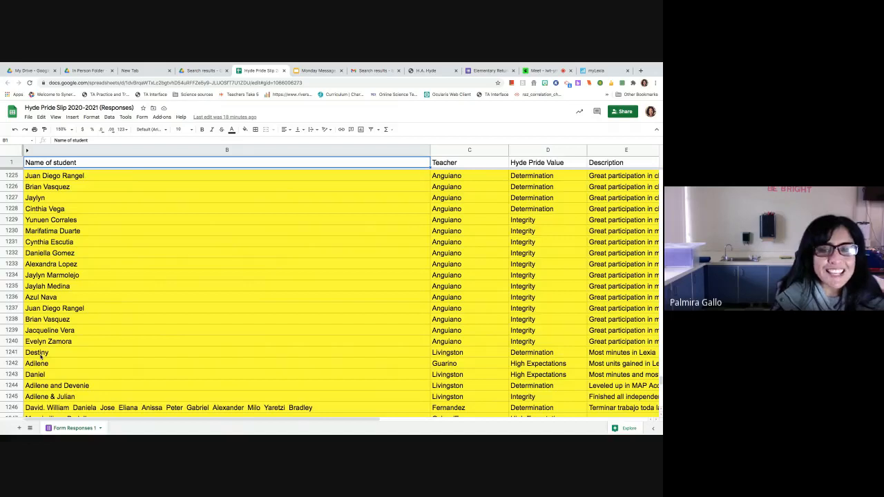
{"action": "scroll", "scroll_direction": "down", "scroll_amount": 3}
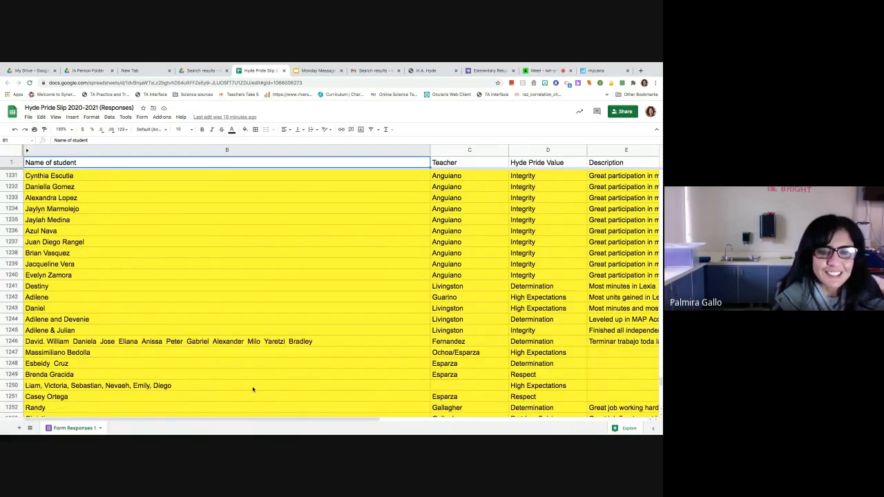
{"action": "scroll", "scroll_direction": "down", "scroll_amount": 3}
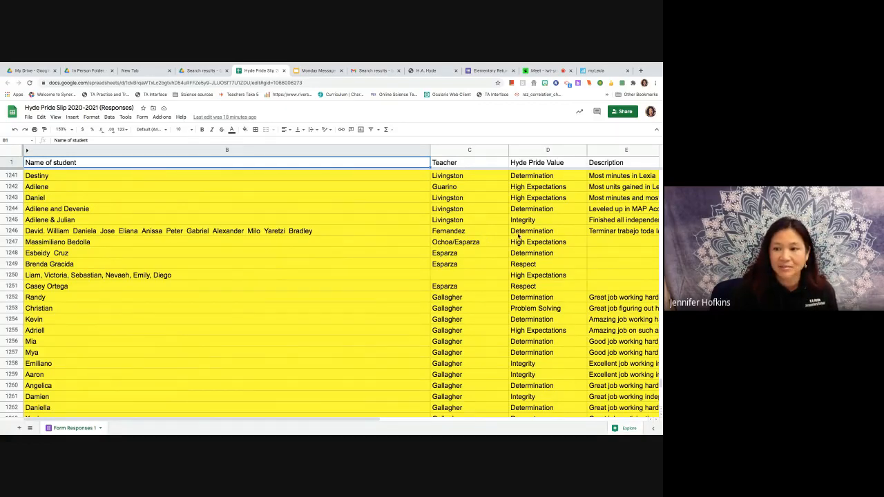
{"action": "mouse_move", "coordinate": [44, 237]}
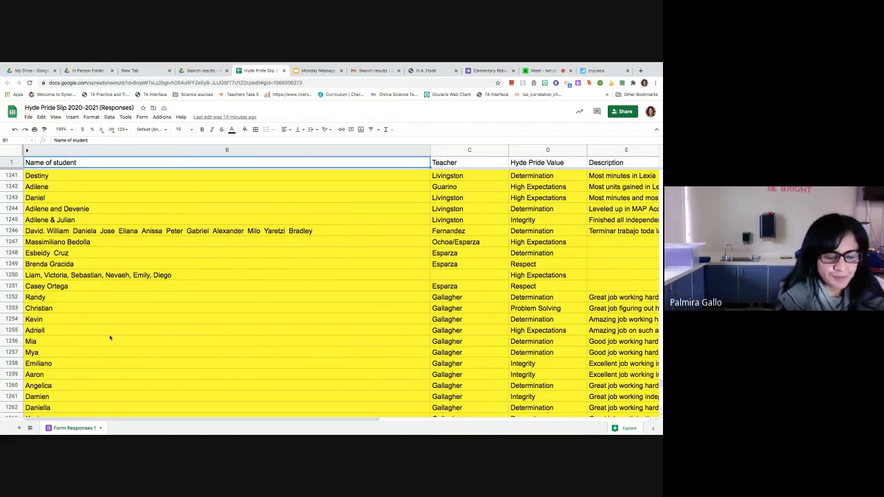
{"action": "scroll", "scroll_direction": "down", "scroll_amount": 3}
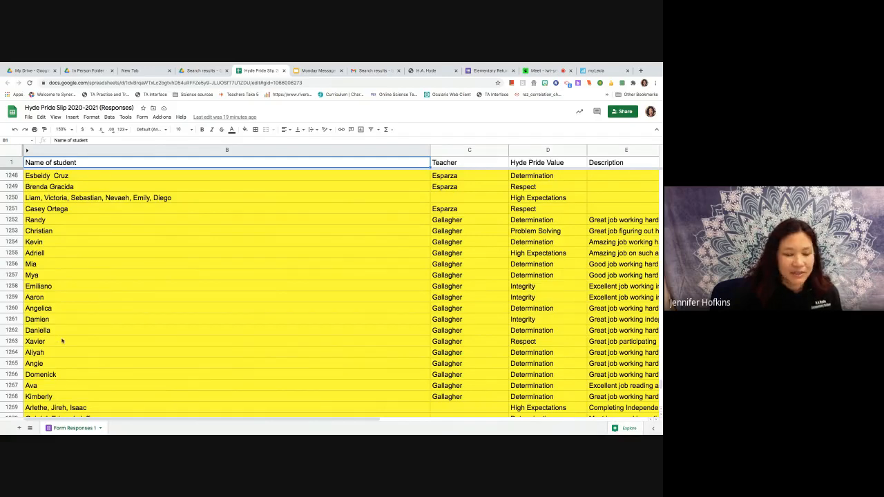
{"action": "mouse_move", "coordinate": [62, 383]}
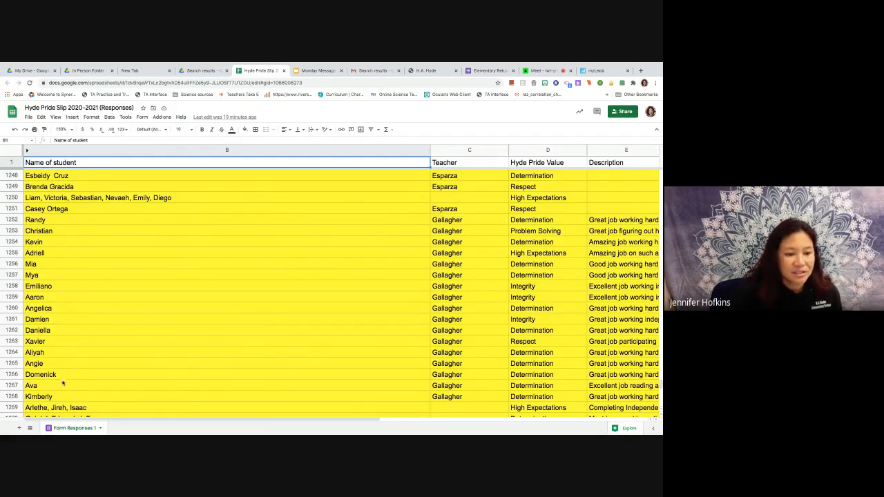
{"action": "mouse_move", "coordinate": [250, 387]}
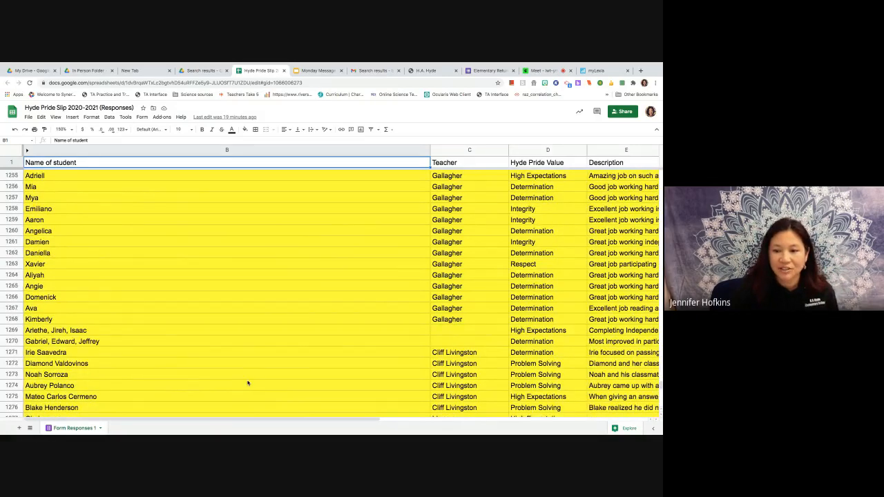
{"action": "scroll", "scroll_direction": "down", "scroll_amount": 3}
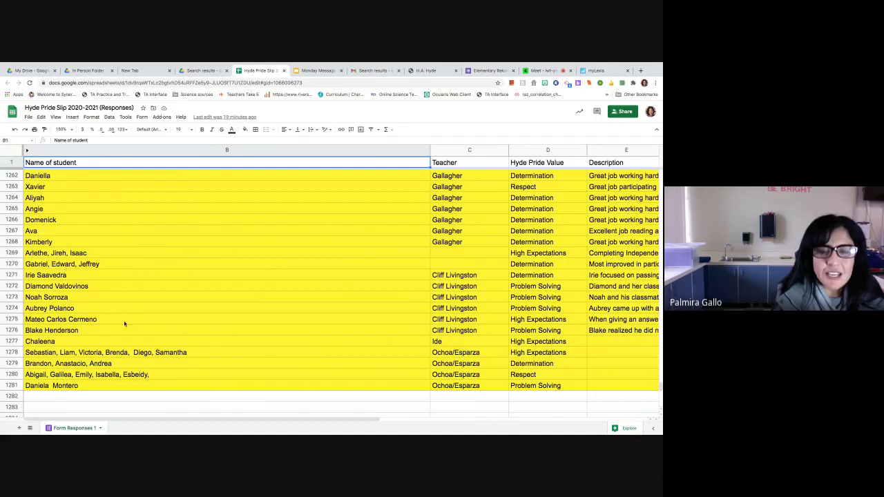
Scroll past the last response rows, then switch back to the Google Meet call tab
{"action": "scroll", "scroll_direction": "down", "scroll_amount": 3}
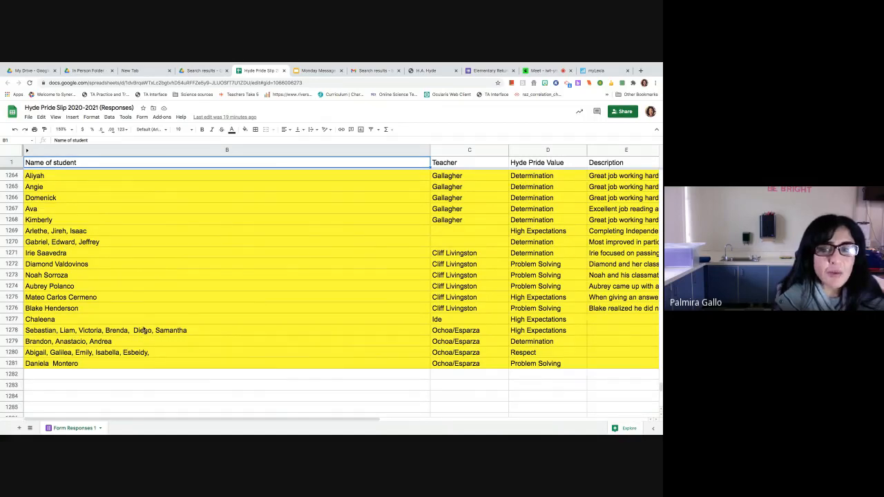
{"action": "scroll", "scroll_direction": "down", "scroll_amount": 3}
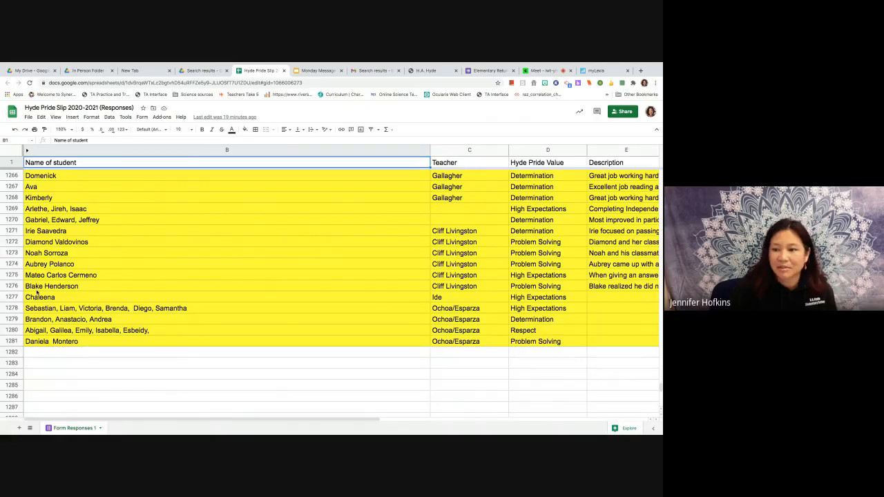
{"action": "scroll", "scroll_direction": "down", "scroll_amount": 3}
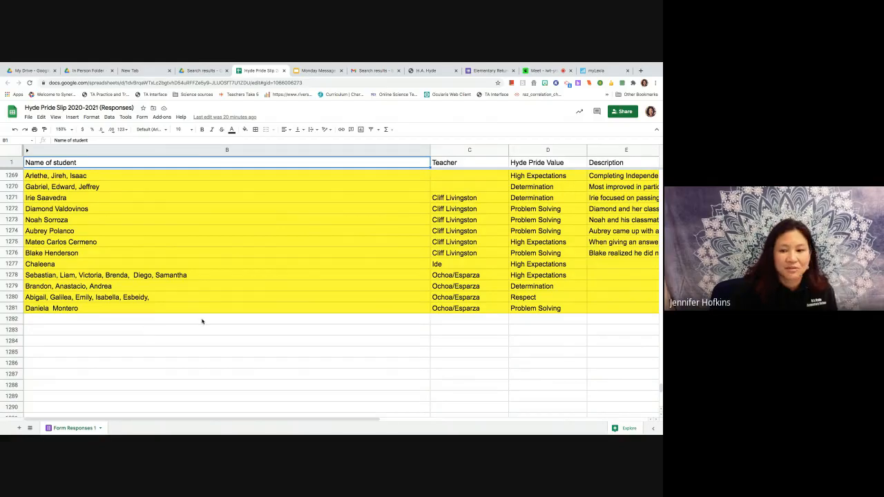
{"action": "mouse_move", "coordinate": [178, 293]}
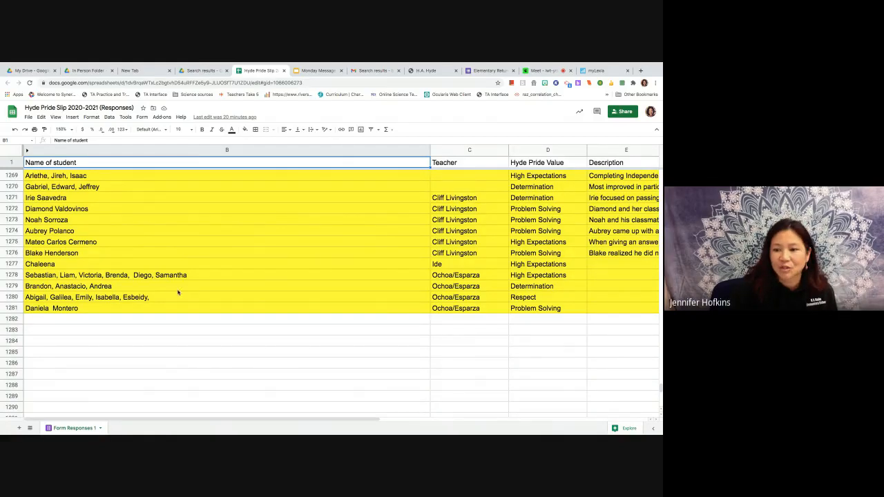
{"action": "mouse_move", "coordinate": [200, 290]}
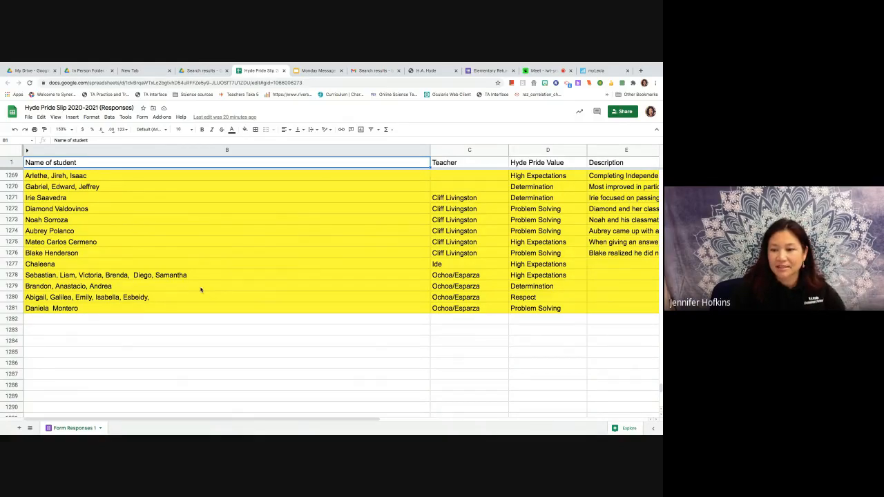
{"action": "mouse_move", "coordinate": [209, 285]}
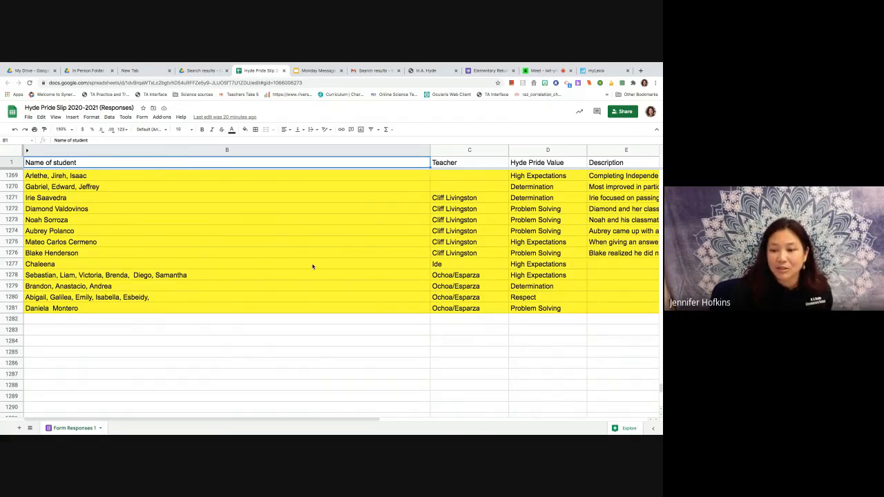
{"action": "mouse_move", "coordinate": [285, 251]}
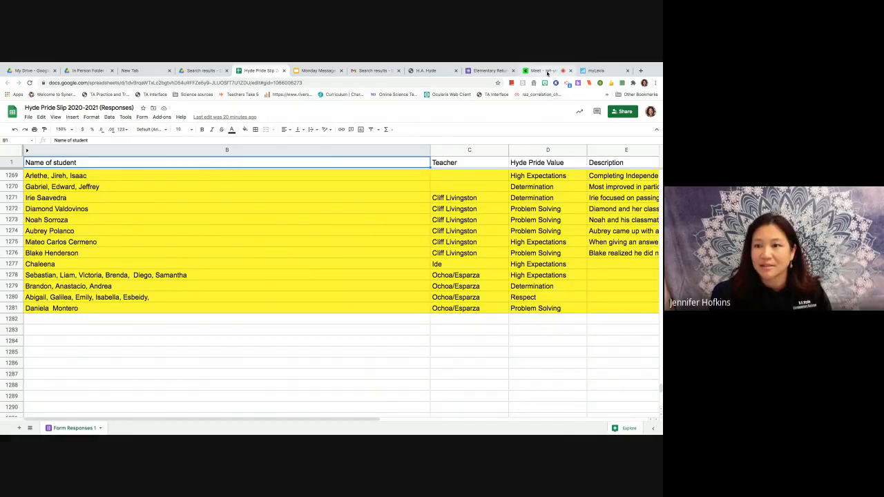
{"action": "left_click", "coordinate": [544, 71]}
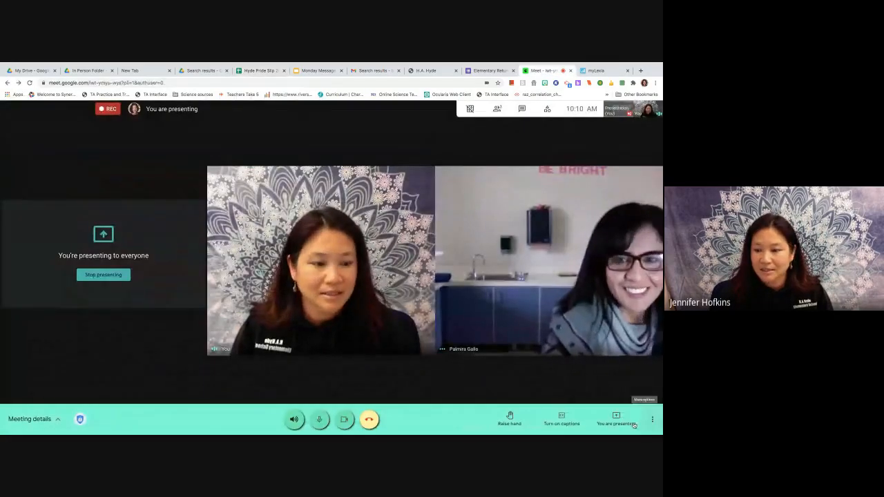